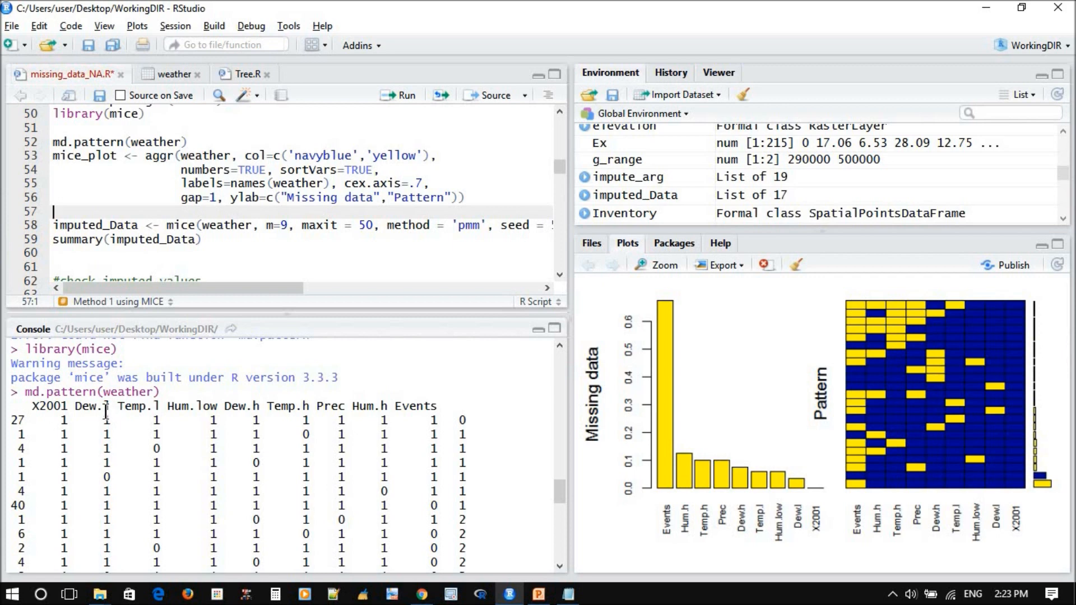
pyautogui.moveTo(267, 406)
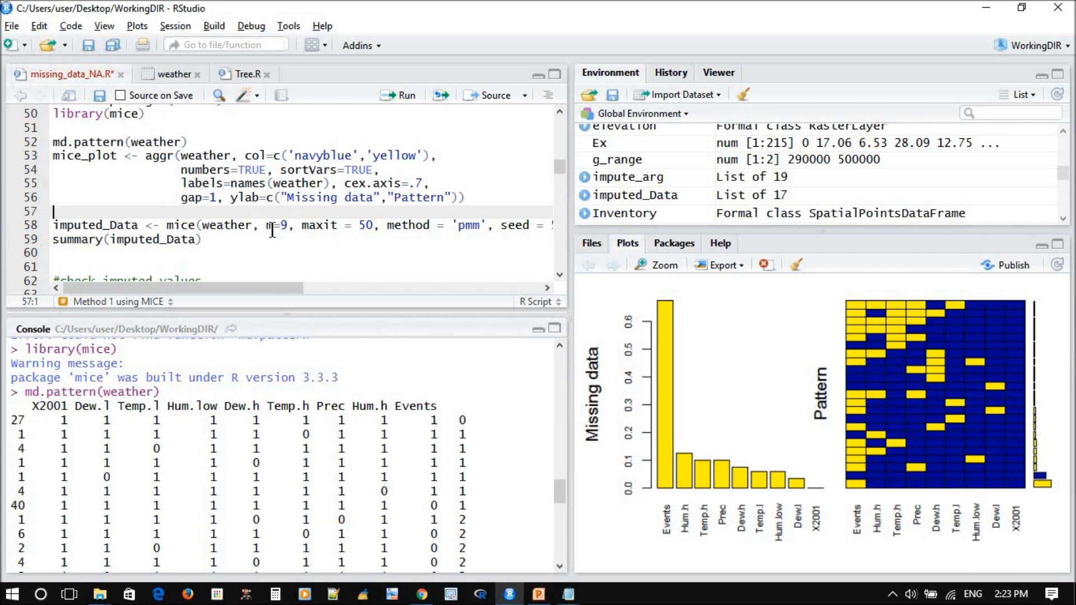
pyautogui.moveTo(350, 229)
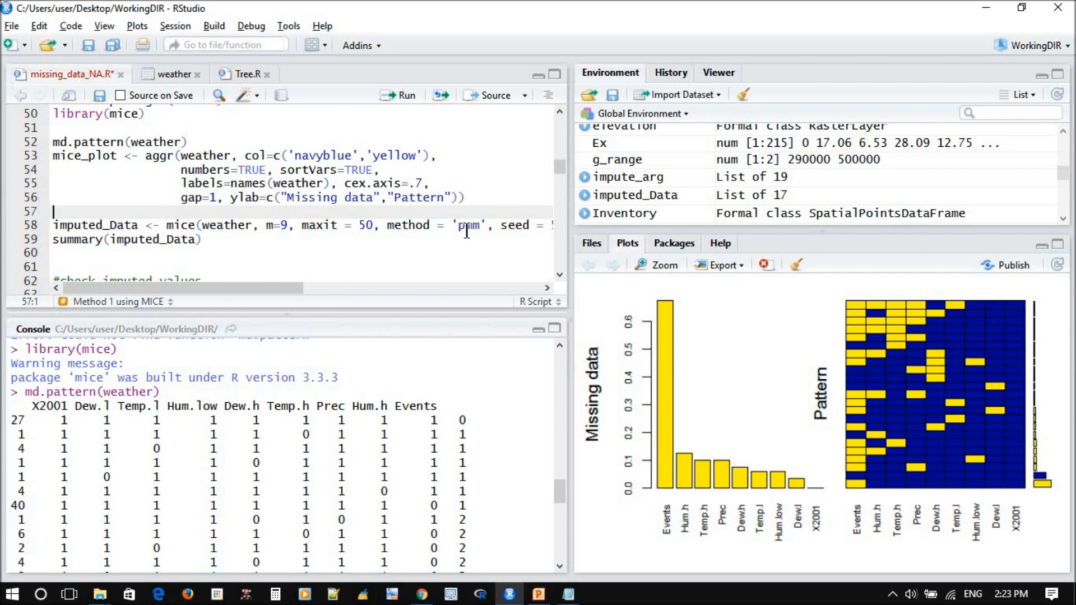
pyautogui.moveTo(446, 234)
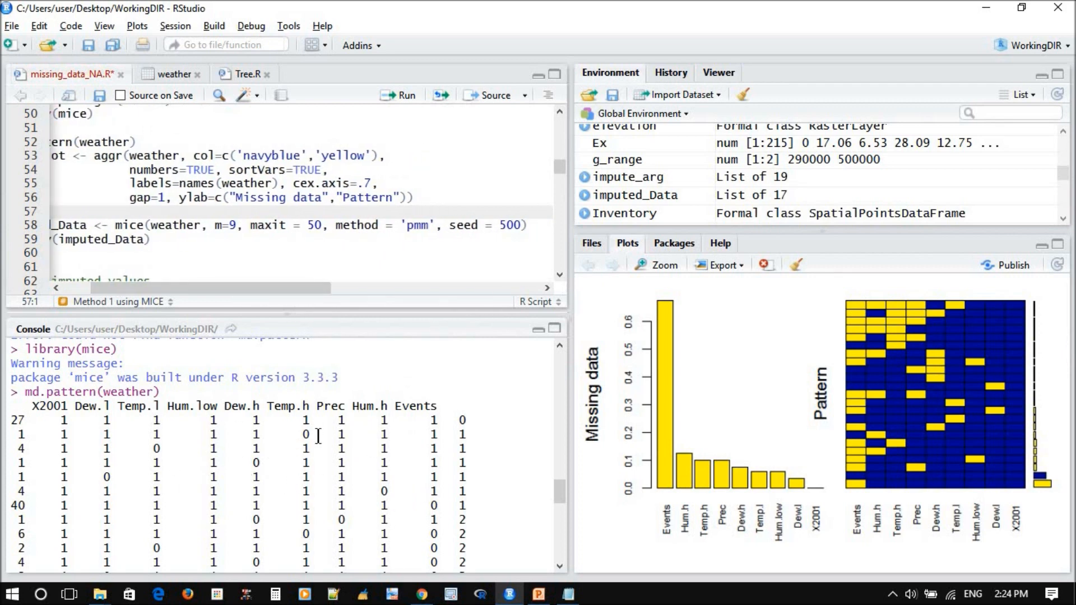
pyautogui.moveTo(323, 419)
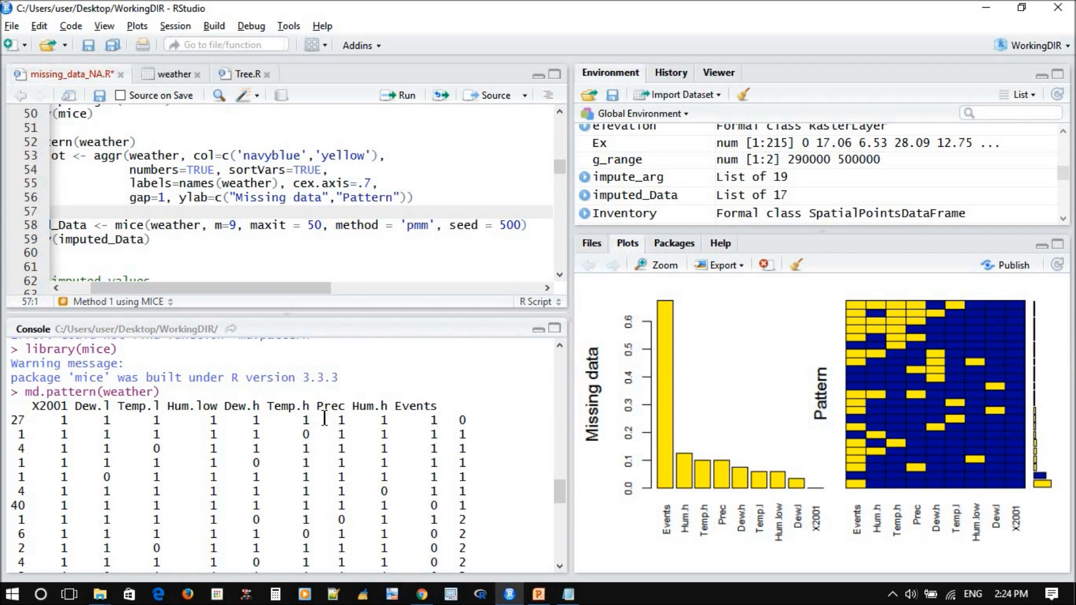
pyautogui.moveTo(419, 233)
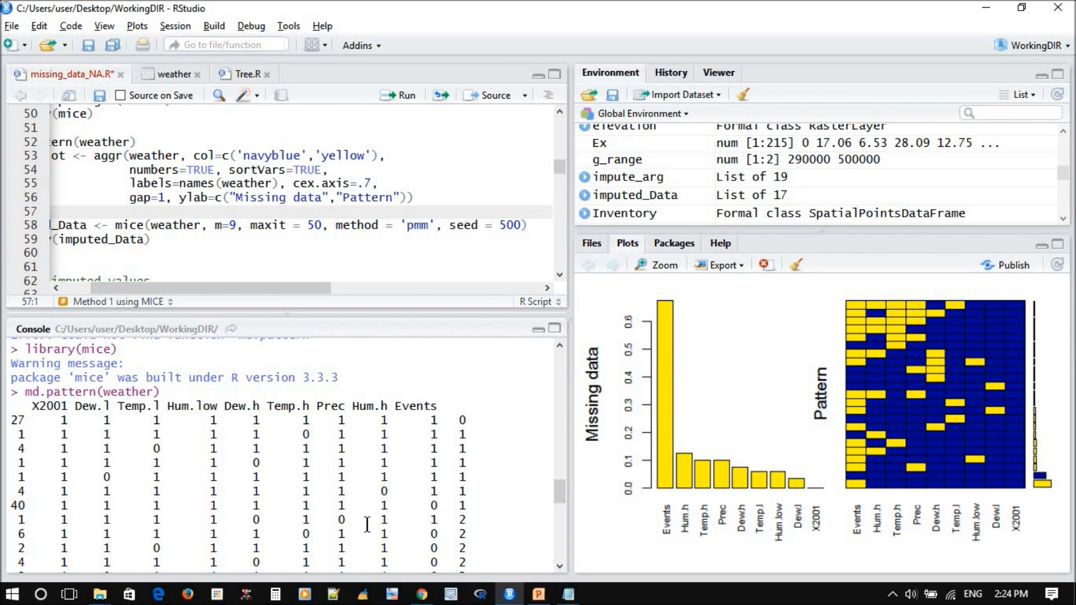
pyautogui.moveTo(420, 252)
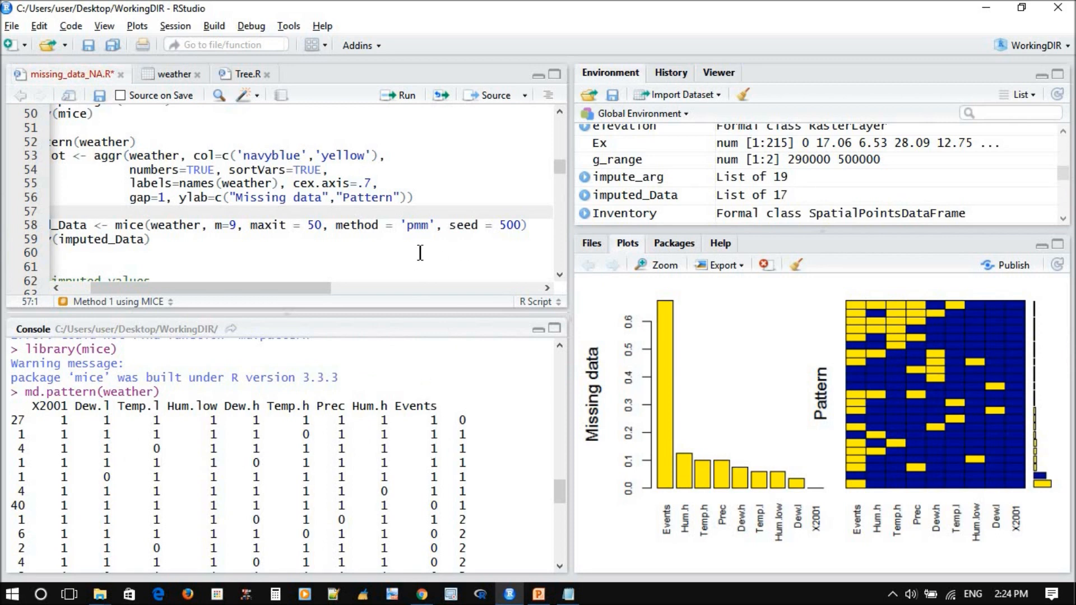
pyautogui.moveTo(431, 412)
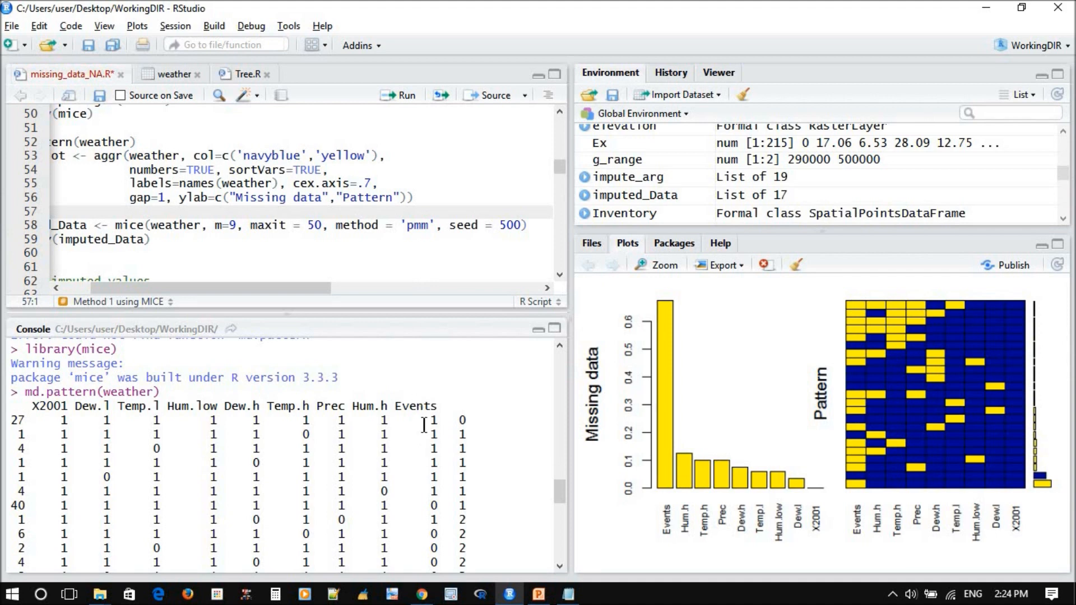
pyautogui.moveTo(392, 390)
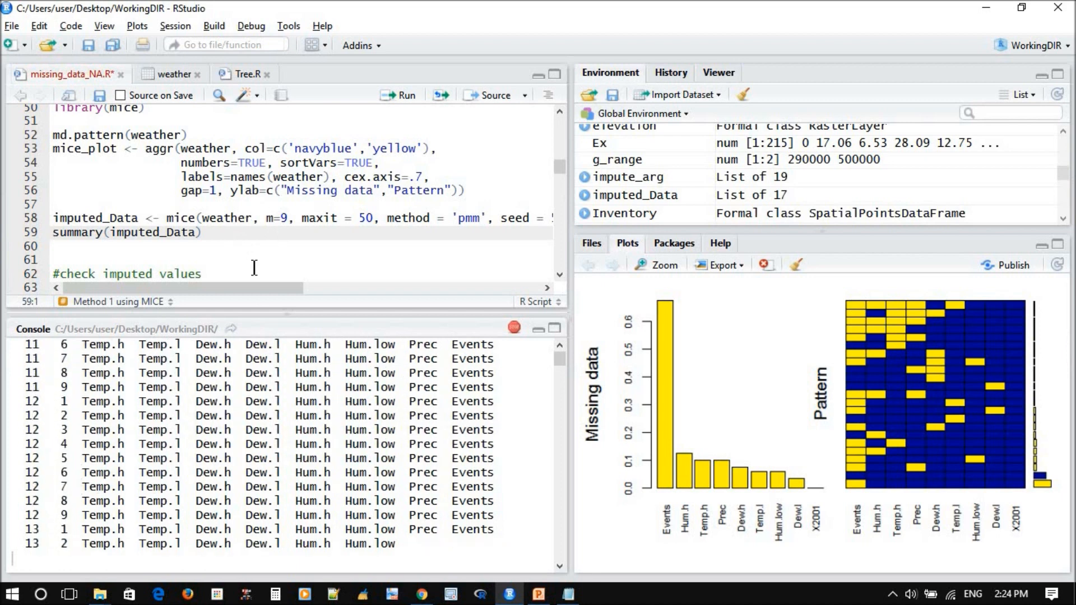
# Step: Run the mice imputation (9 datasets, 50 iterations) and its summary until the log finishes
pyautogui.scroll(-3)
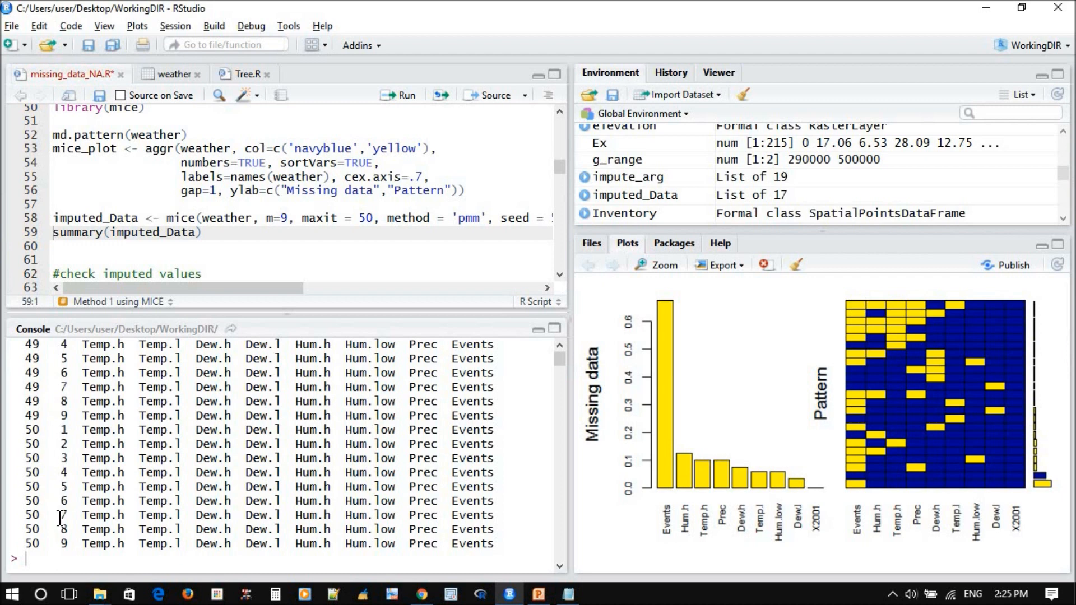
pyautogui.moveTo(61, 429); pyautogui.dragTo(412, 544)
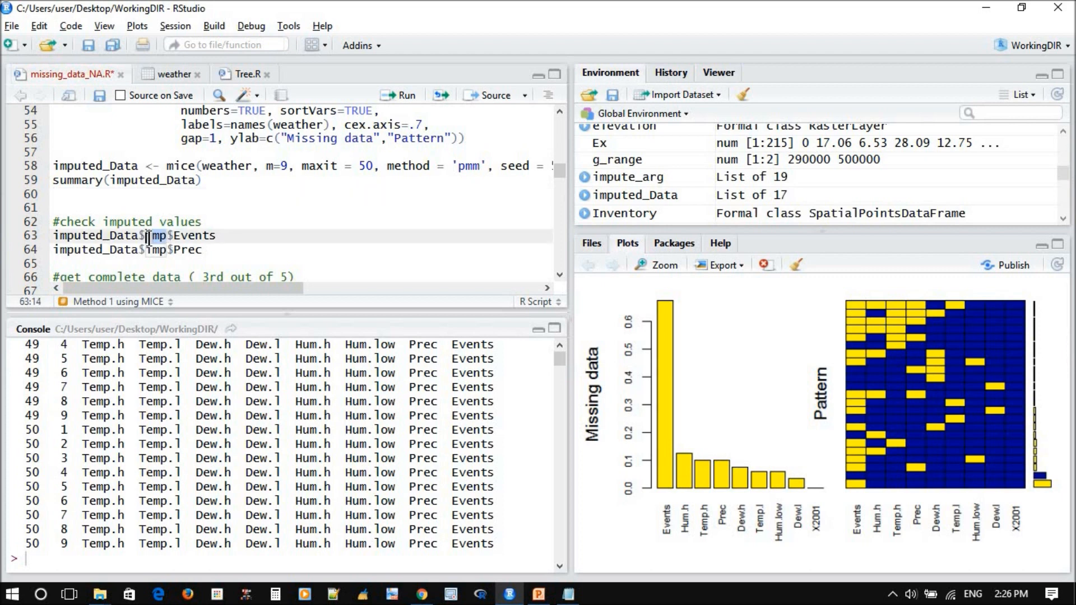
# Step: Print imputed_Data$imp$Prec, highlight row 7's imputed value, and bring up the weather table
pyautogui.click(202, 235)
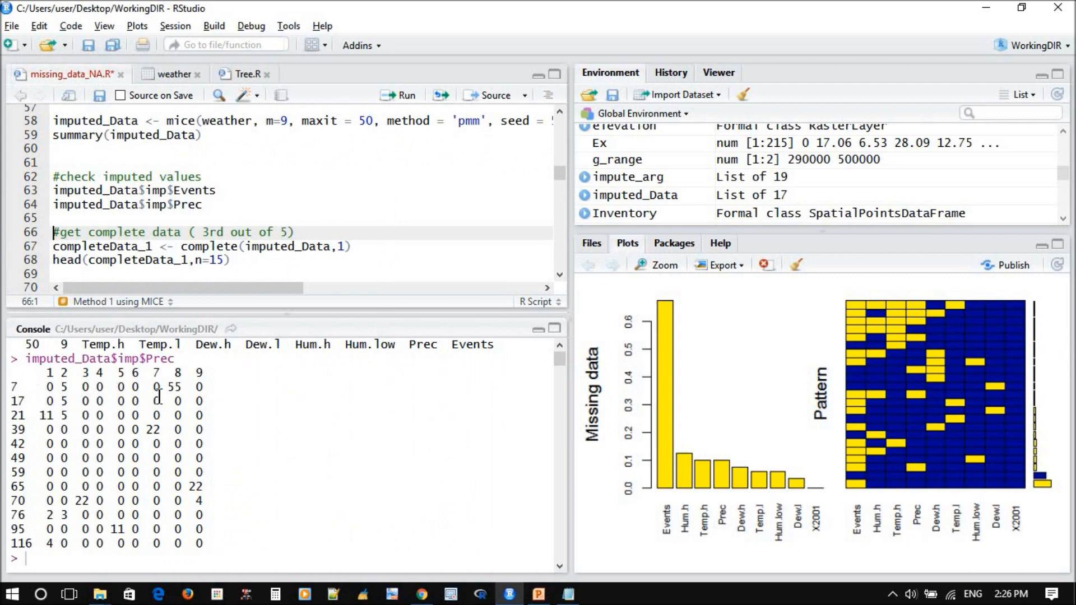
pyautogui.moveTo(101, 415)
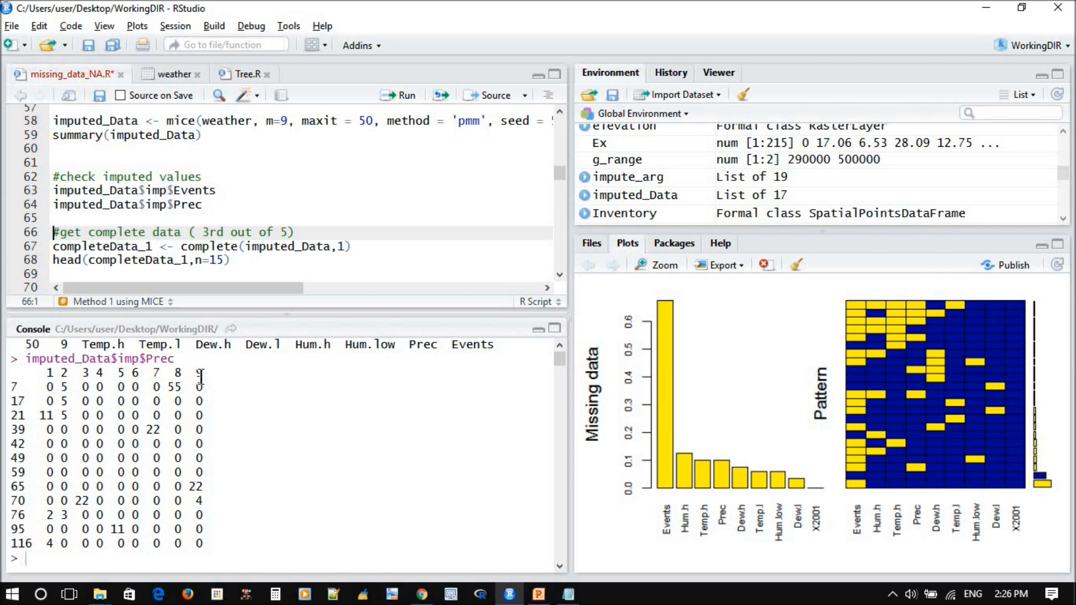
pyautogui.moveTo(277, 134)
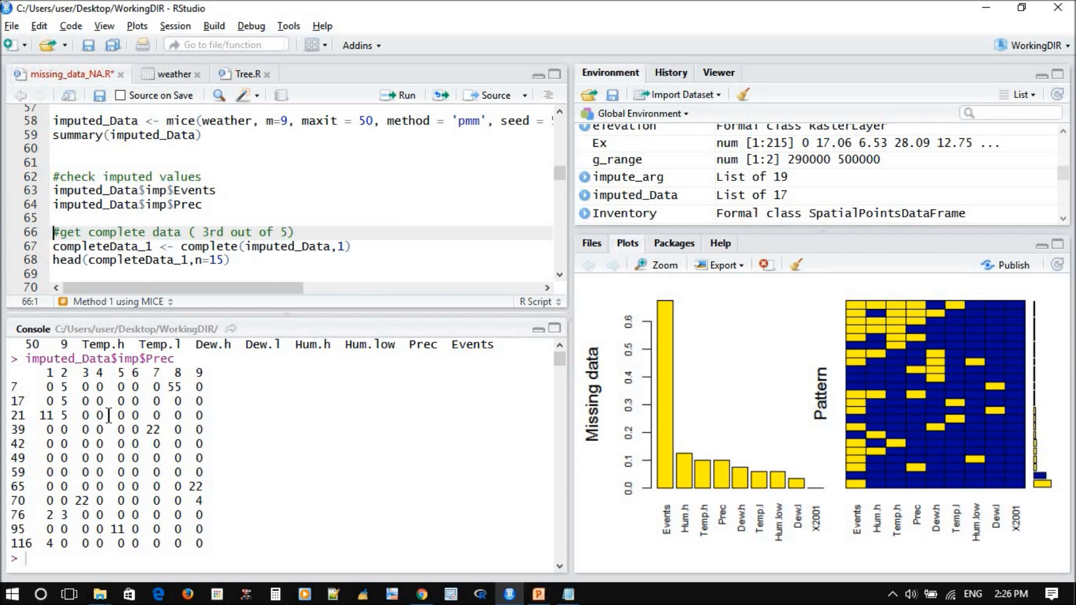
pyautogui.moveTo(195, 388)
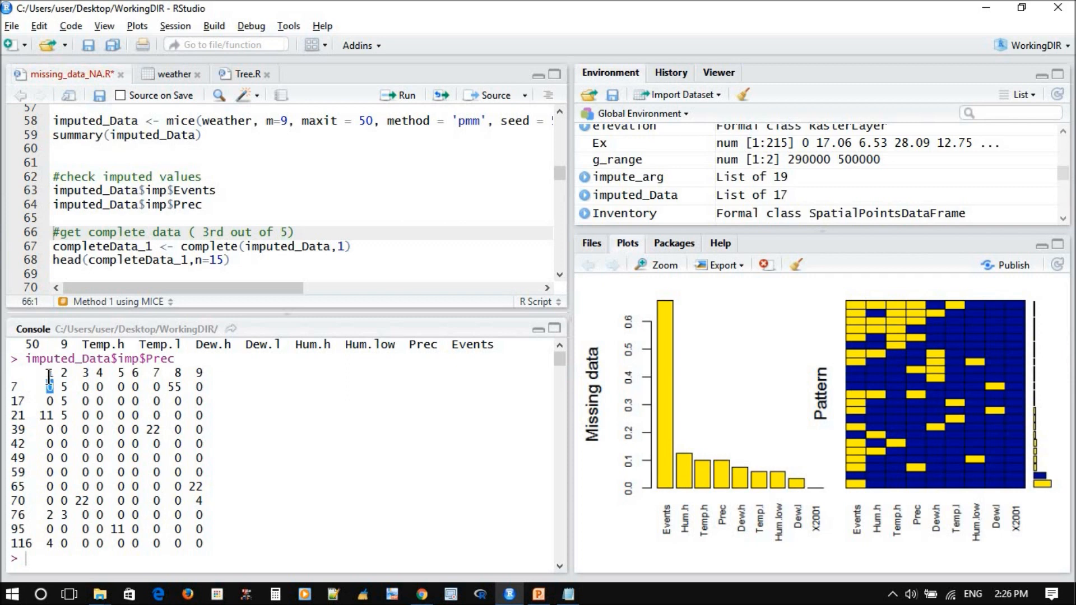
pyautogui.moveTo(46, 372); pyautogui.dragTo(161, 372)
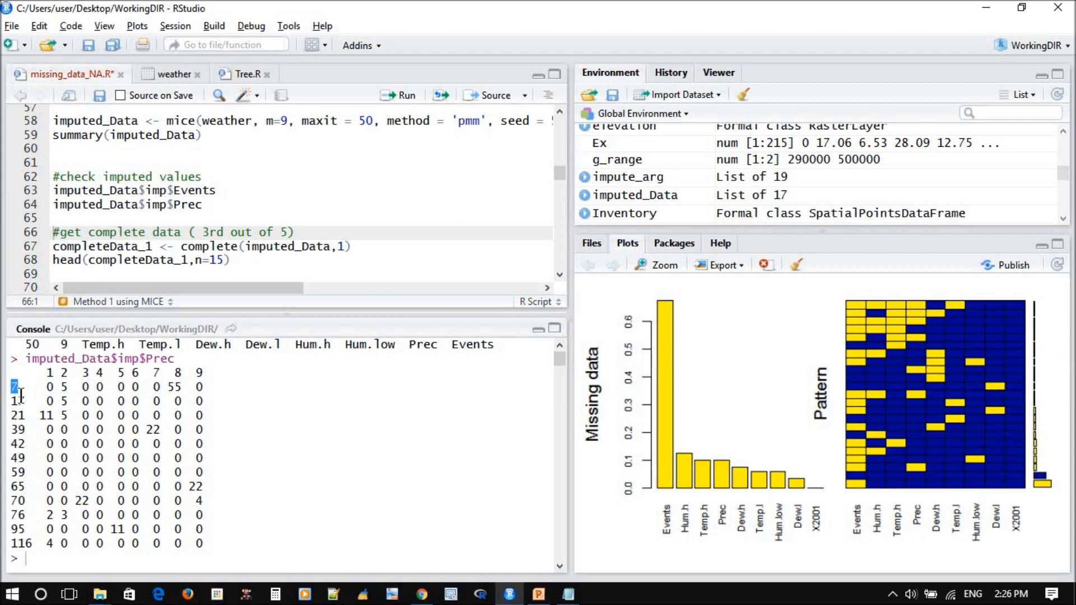
pyautogui.click(174, 74)
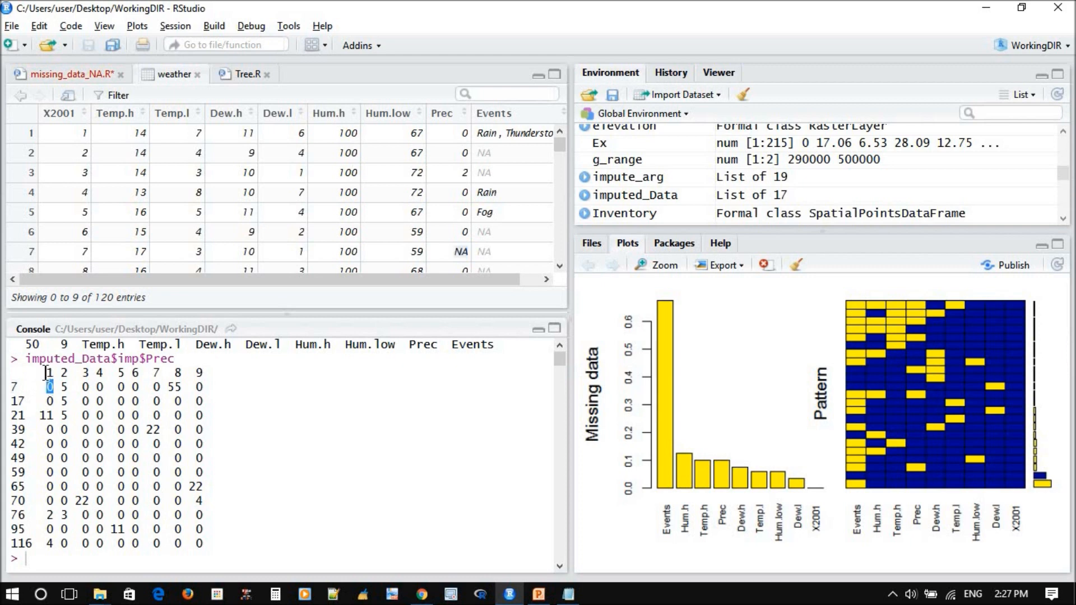
pyautogui.moveTo(427, 257)
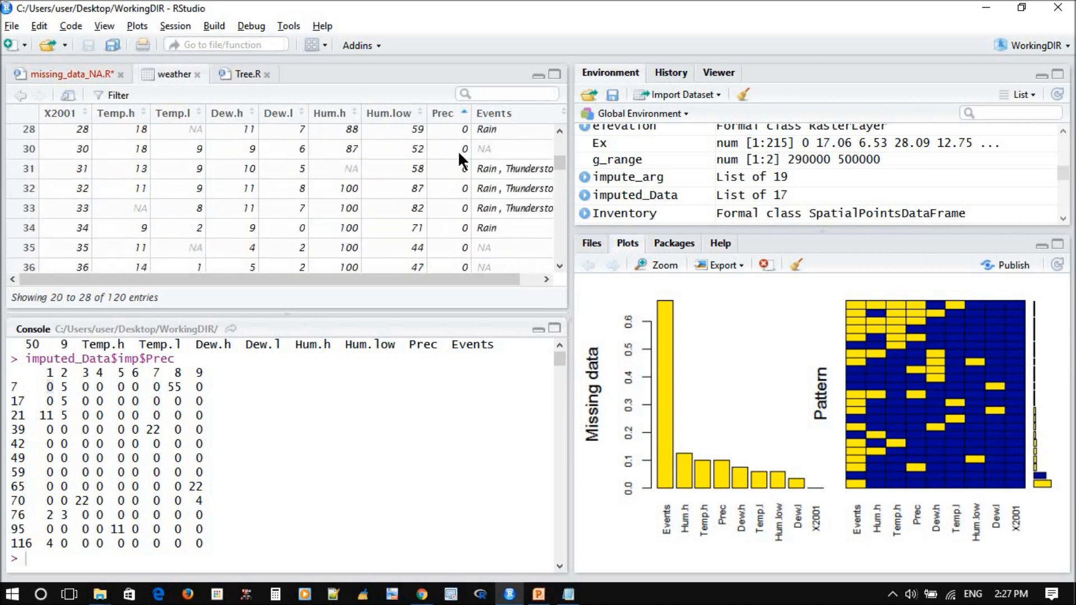
# Step: Scroll the Prec-sorted weather table to the missing rows 7, 17, 21, 39 and 42
pyautogui.scroll(-3)
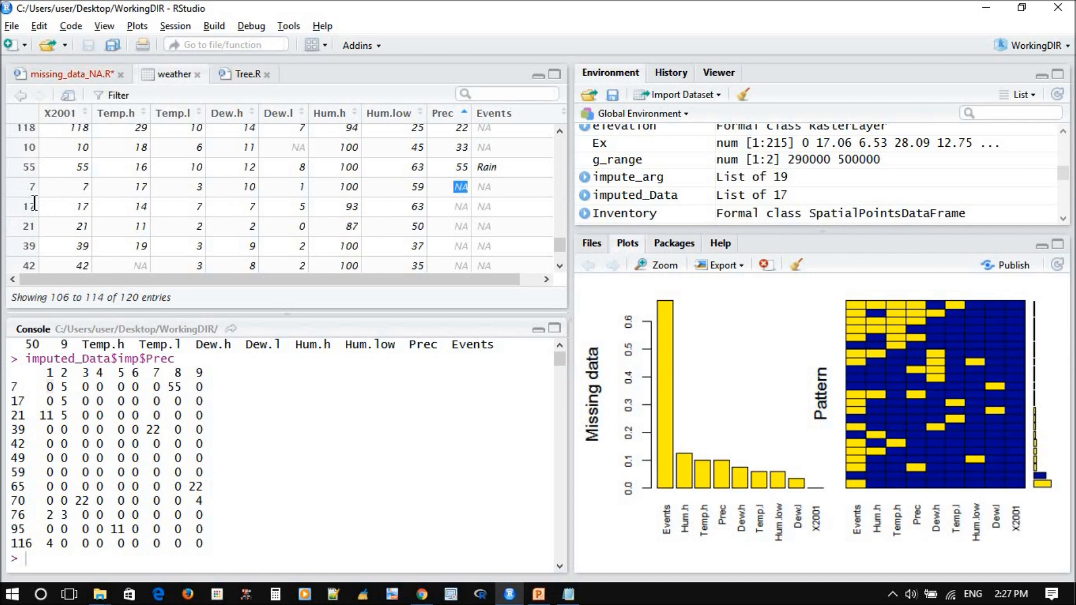
pyautogui.moveTo(37, 326)
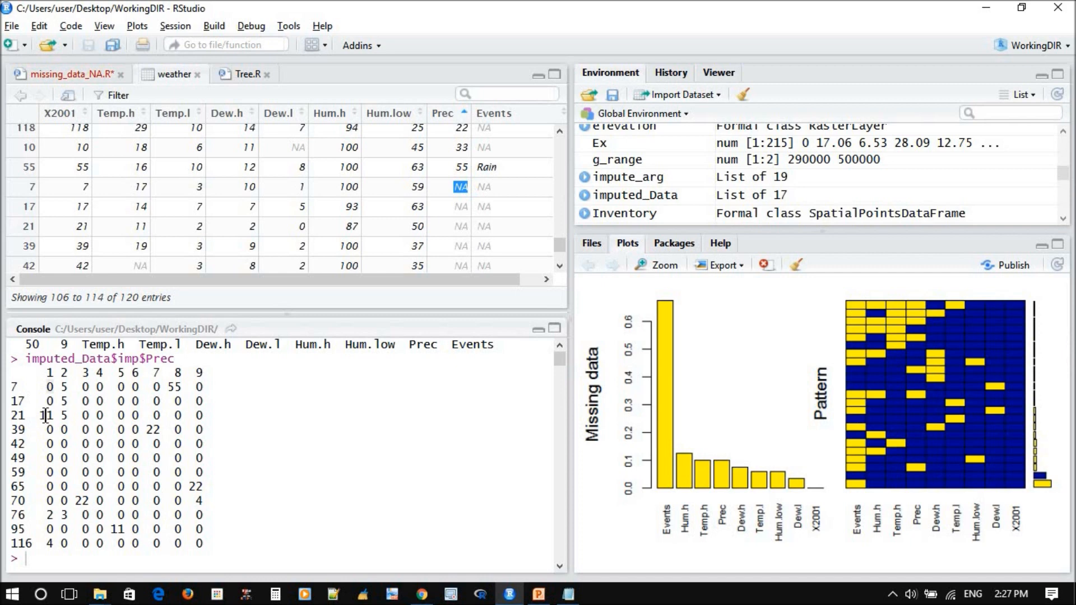
pyautogui.moveTo(45, 428)
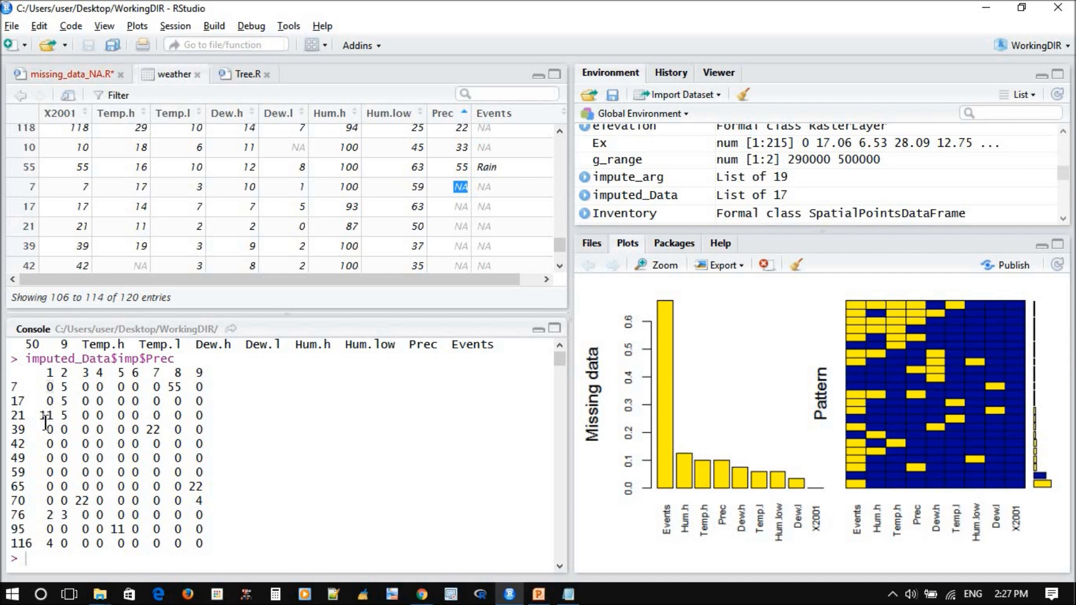
pyautogui.moveTo(56, 417)
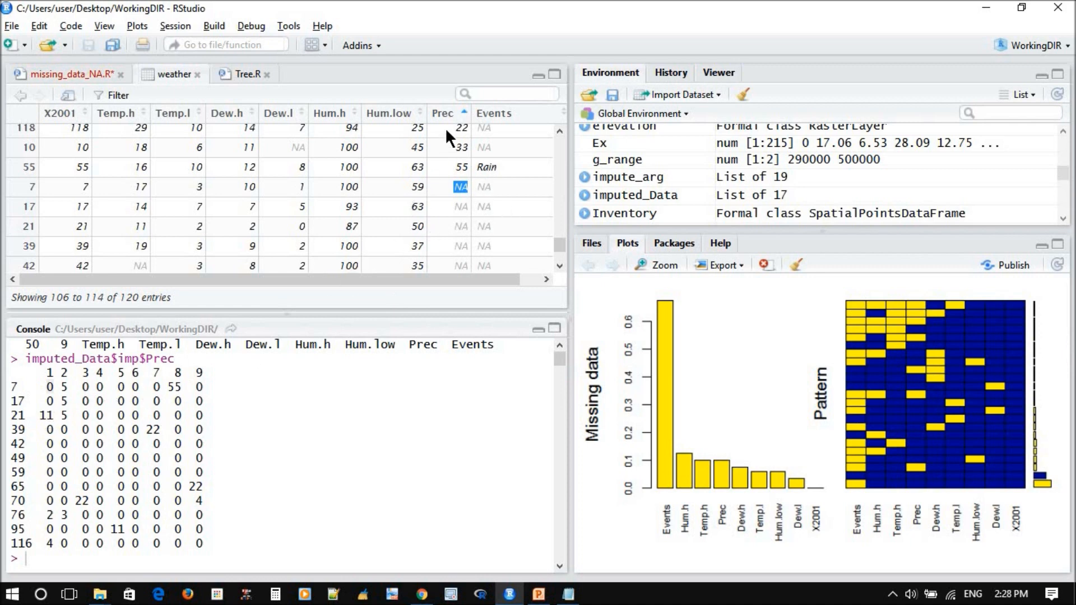
pyautogui.moveTo(440, 212)
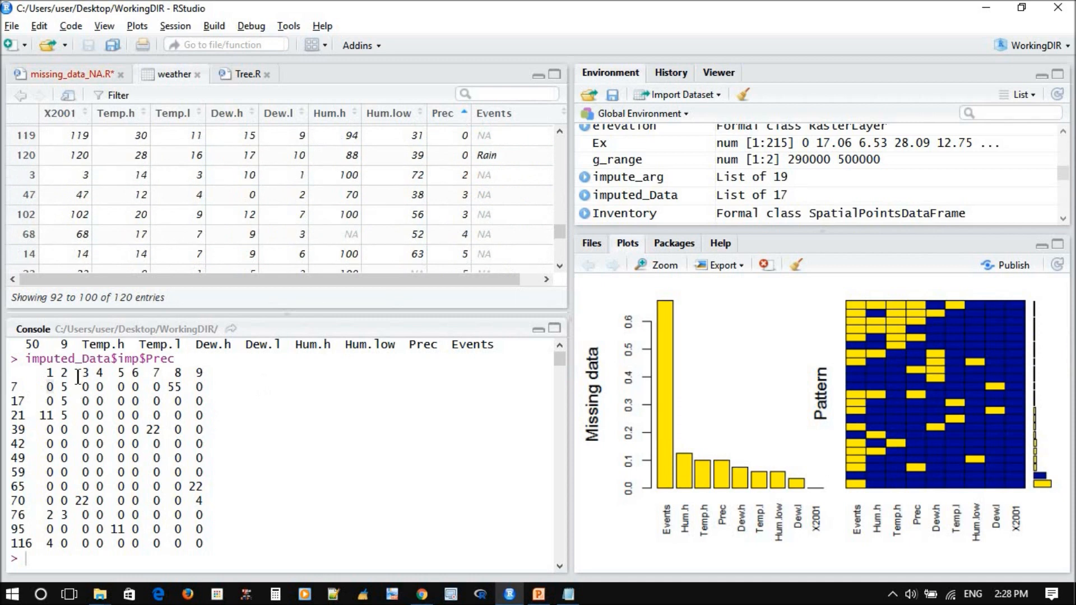
pyautogui.moveTo(113, 405)
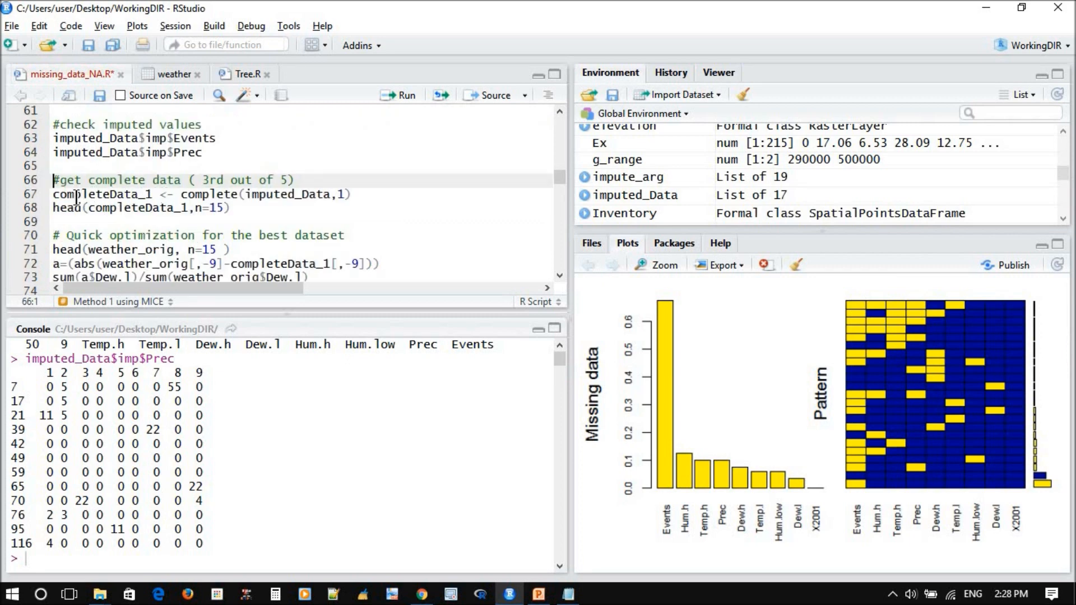
pyautogui.moveTo(165, 227)
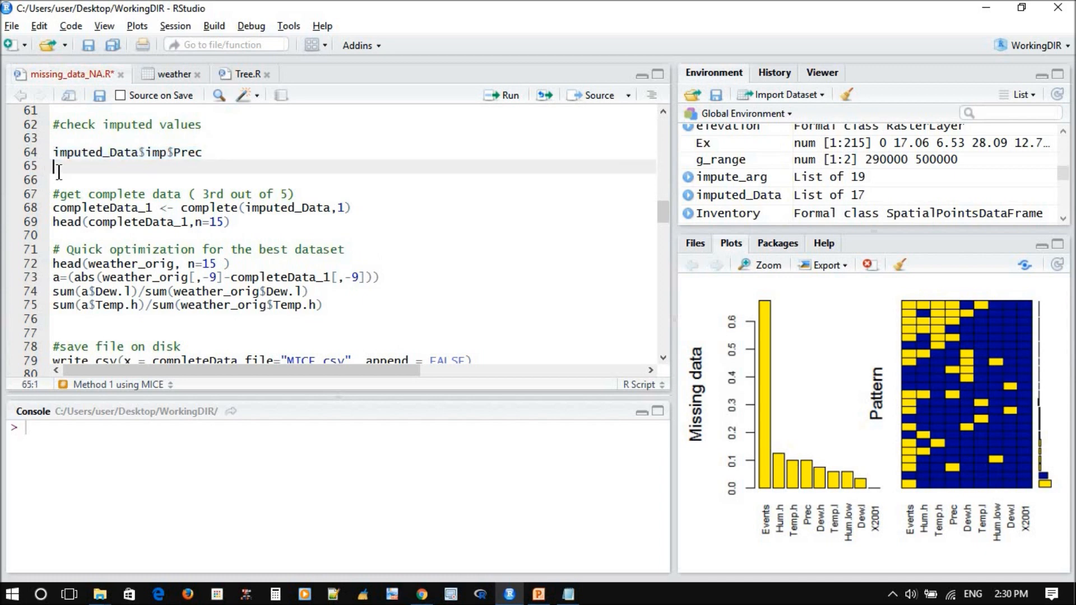
# Step: Change line 65 to imputed_Data$imp$Hum.h and print the imputed humidity values
pyautogui.write('imputed_Data$imp$Prec')
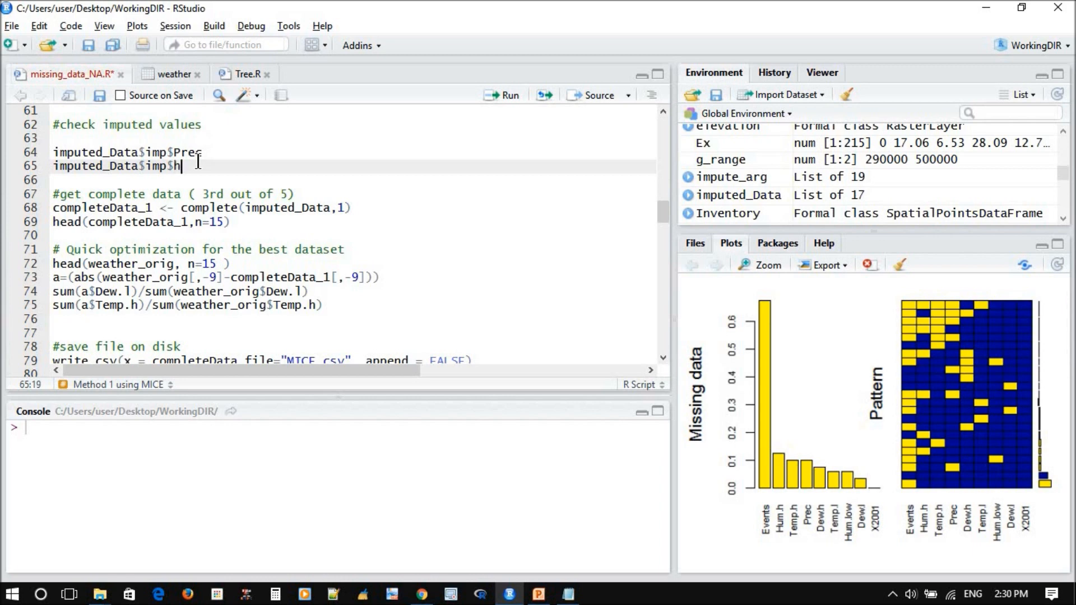
pyautogui.write('h')
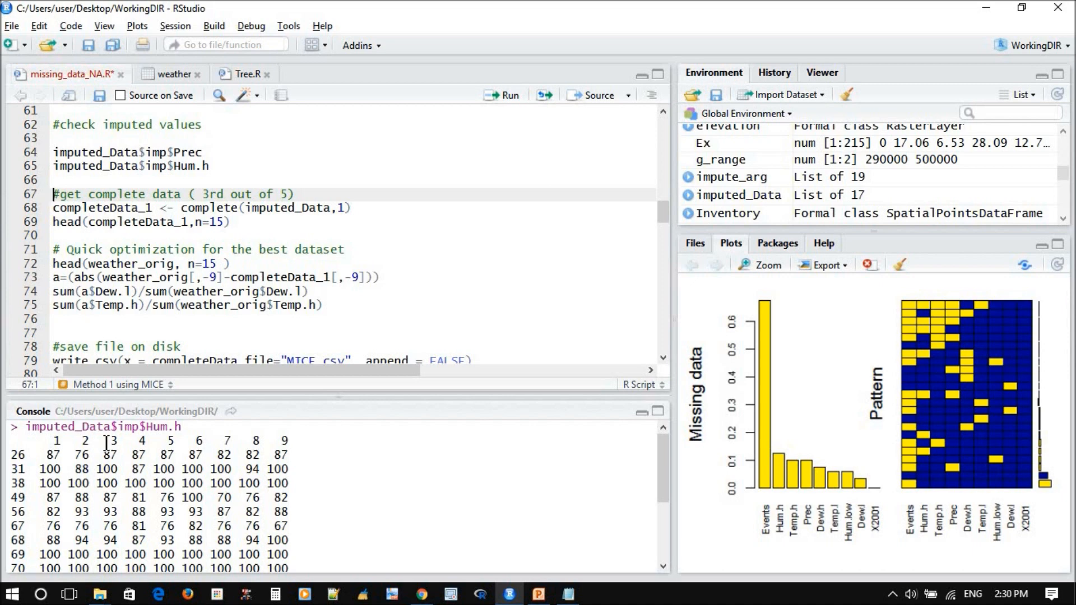
pyautogui.moveTo(133, 425)
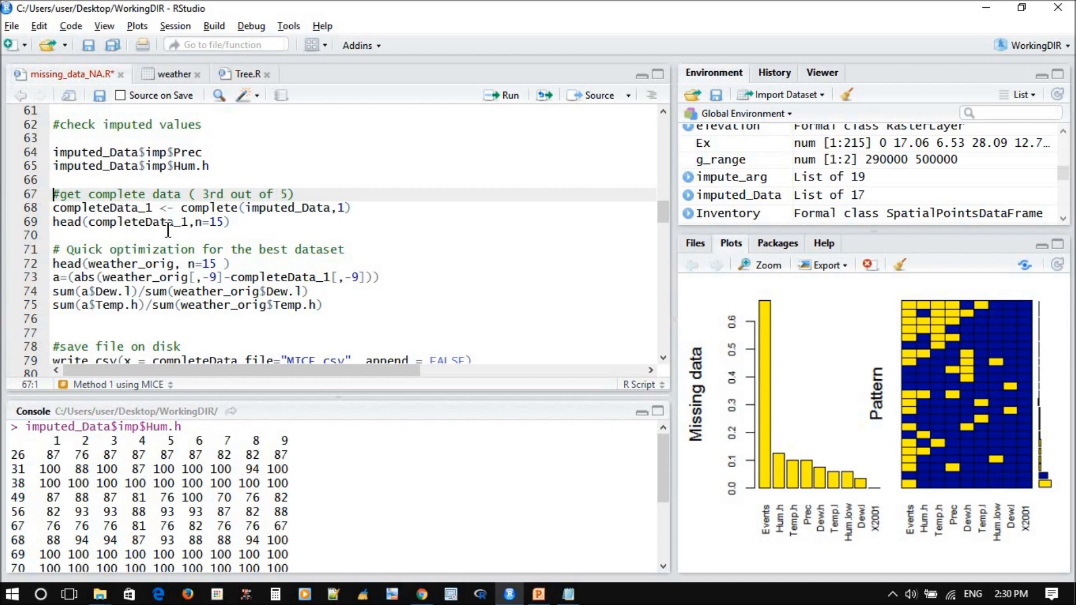
pyautogui.moveTo(211, 194)
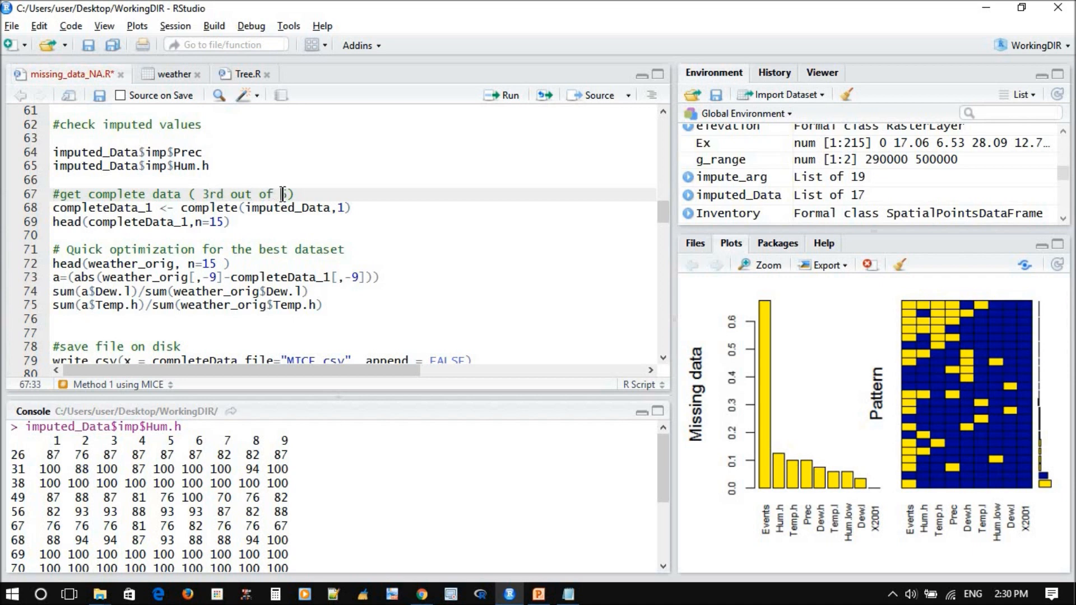
# Step: Change the comment to '3rd out of 9' and complete(imputed_Data,1) to use 3
pyautogui.write('9')
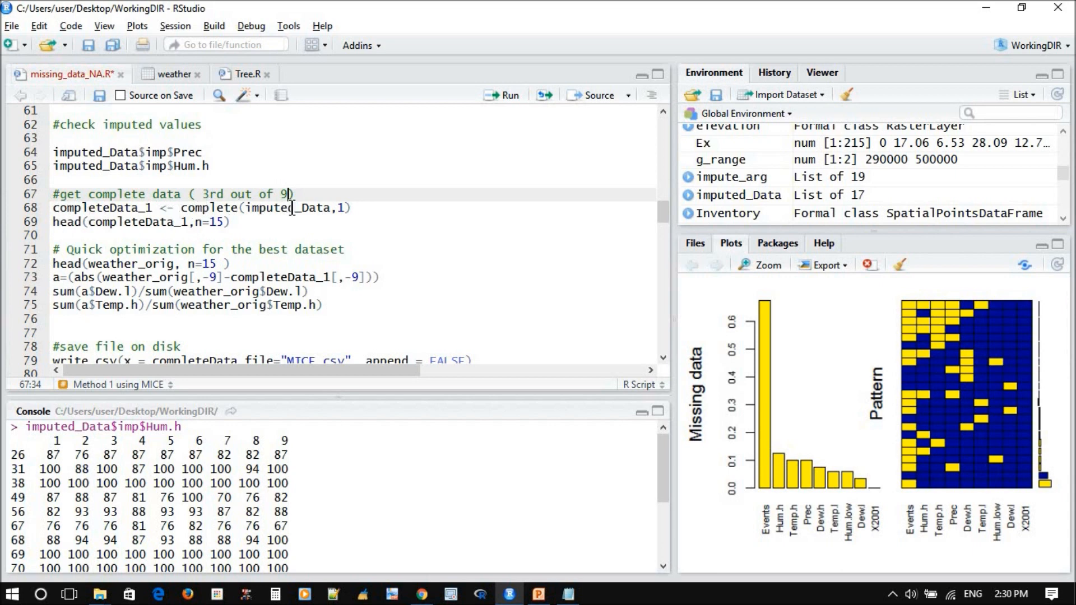
pyautogui.click(346, 207)
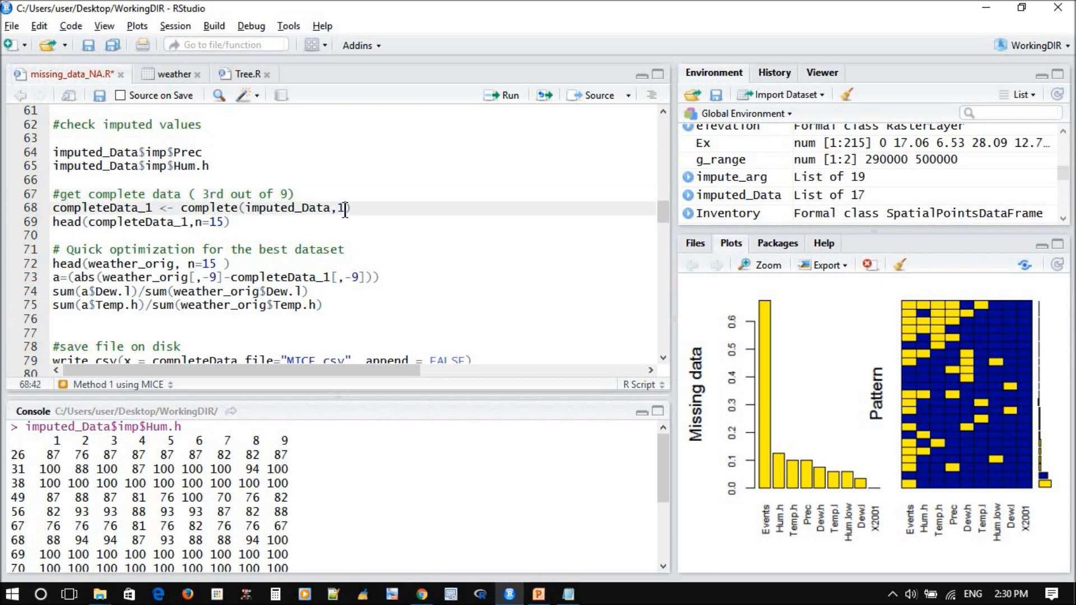
pyautogui.doubleClick(336, 207)
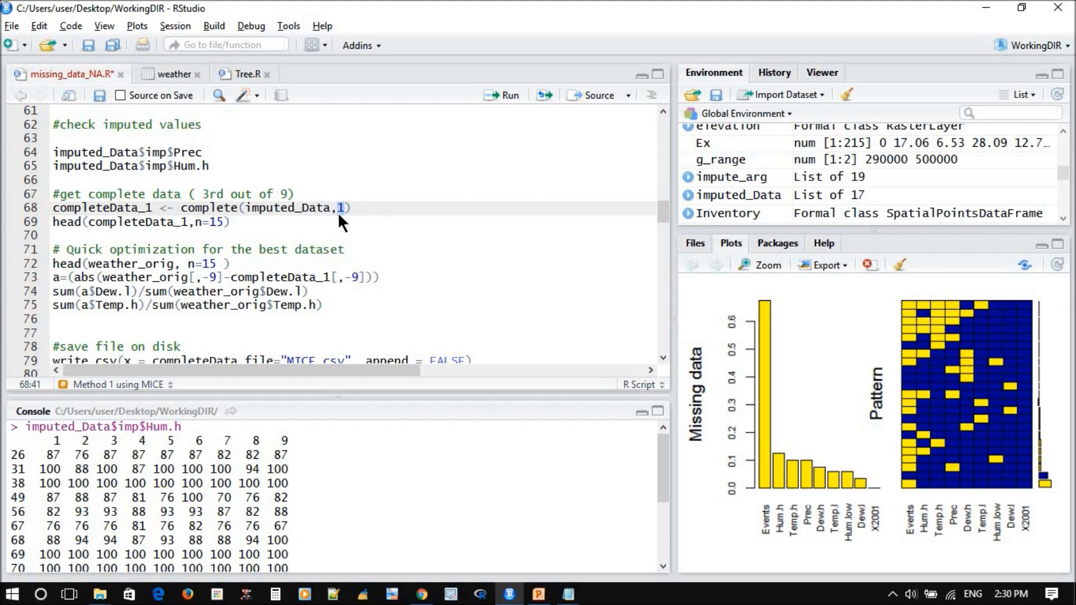
pyautogui.write('3')
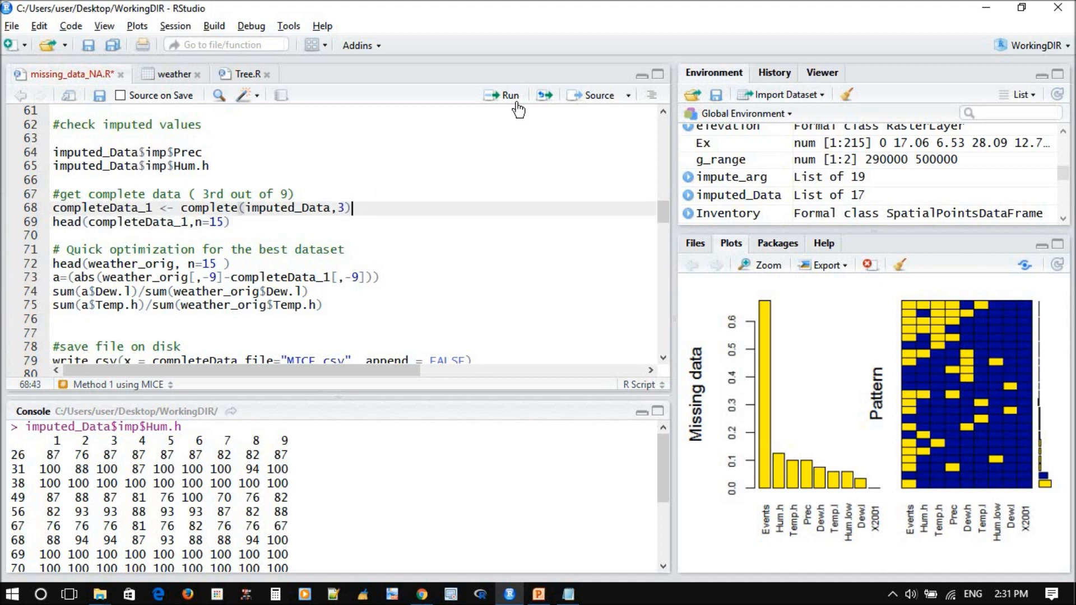
# Step: Run lines 69–70 to create completeData_3 and print 15 rows, then view the weather table
pyautogui.click(502, 94)
pyautogui.write('3')
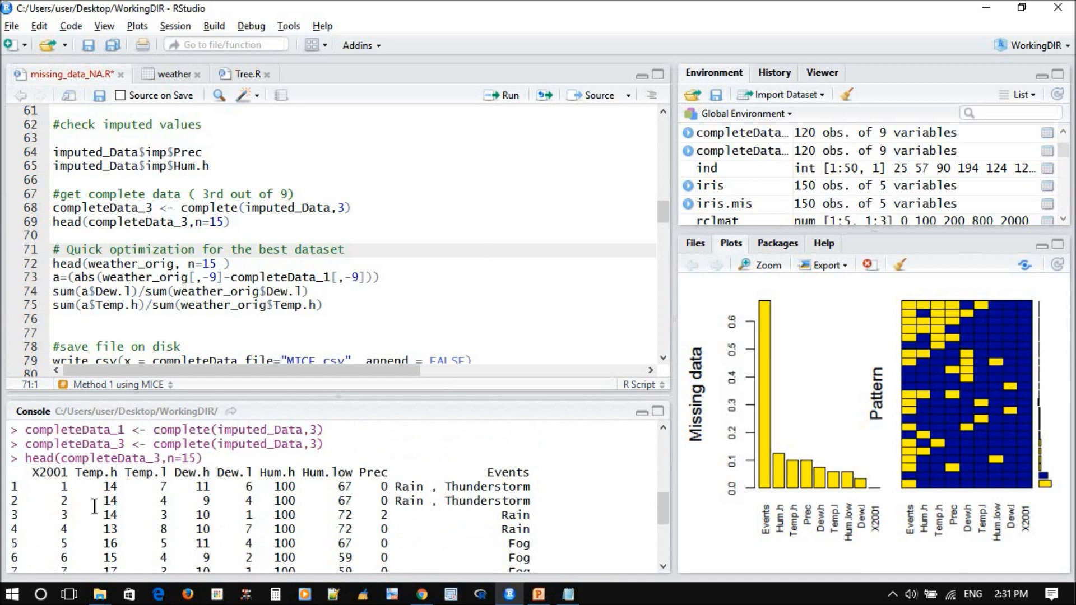
pyautogui.click(171, 74)
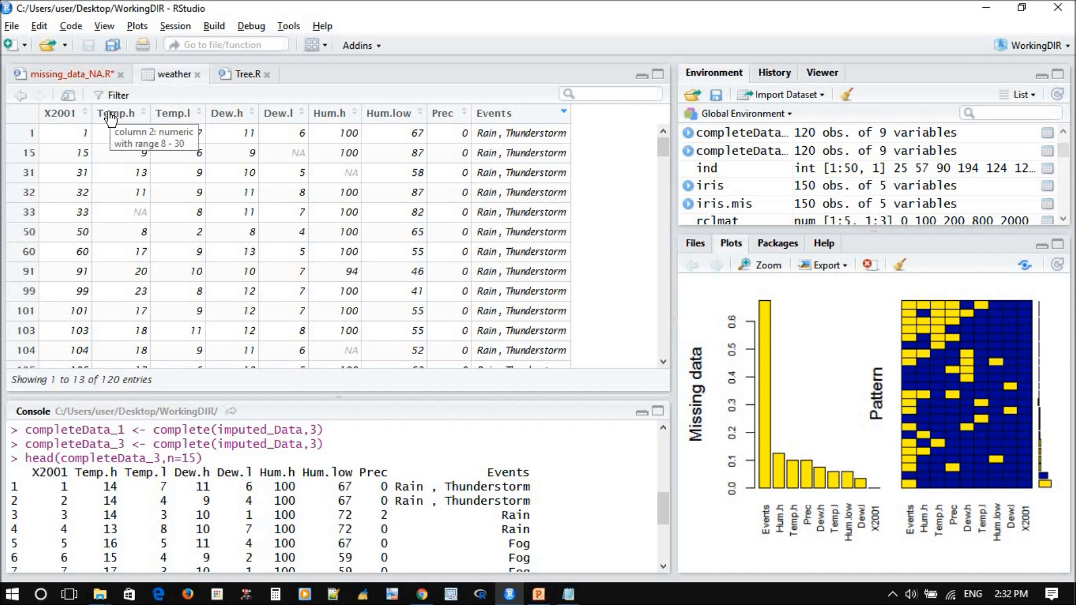
pyautogui.click(117, 113)
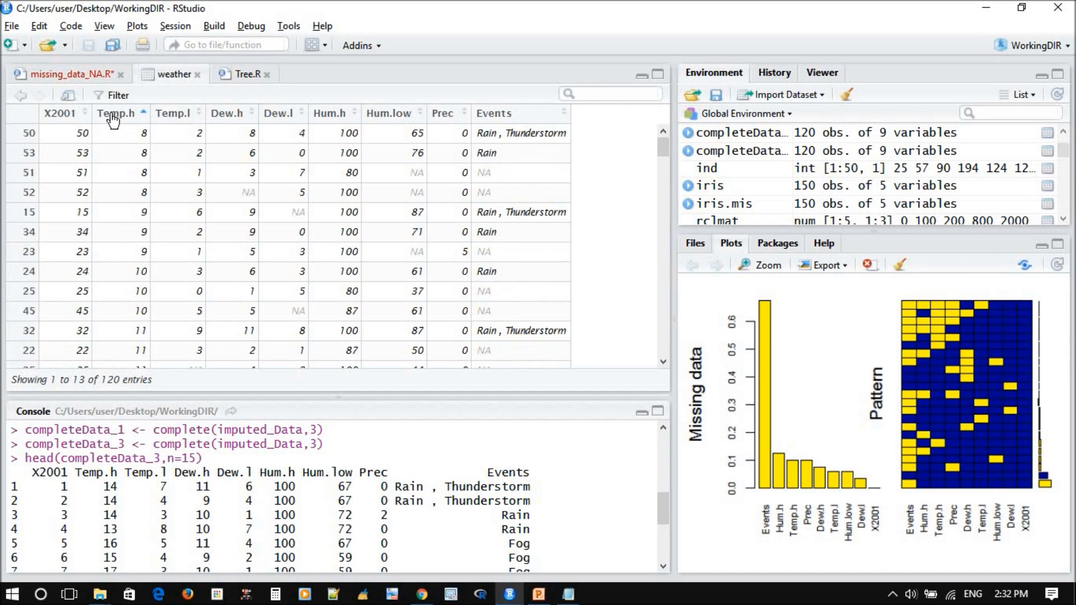
pyautogui.click(116, 112)
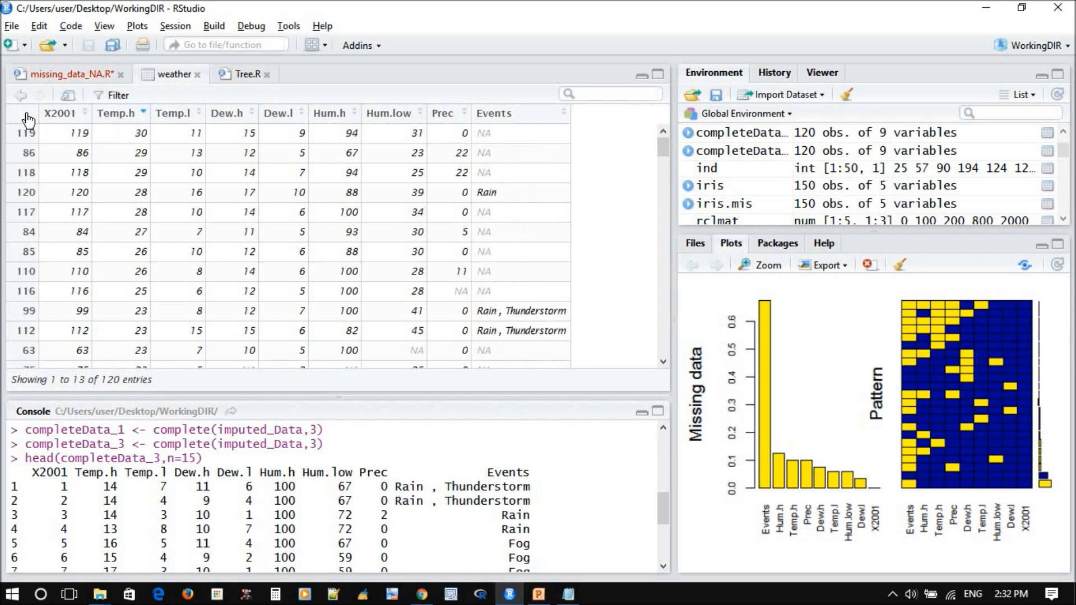
pyautogui.click(53, 112)
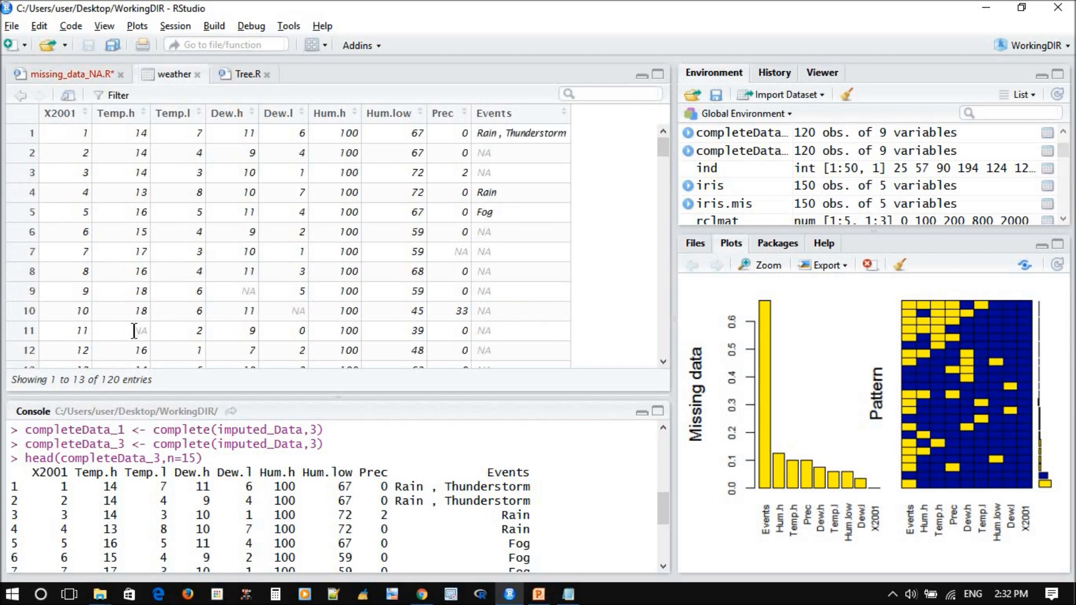
pyautogui.doubleClick(137, 330)
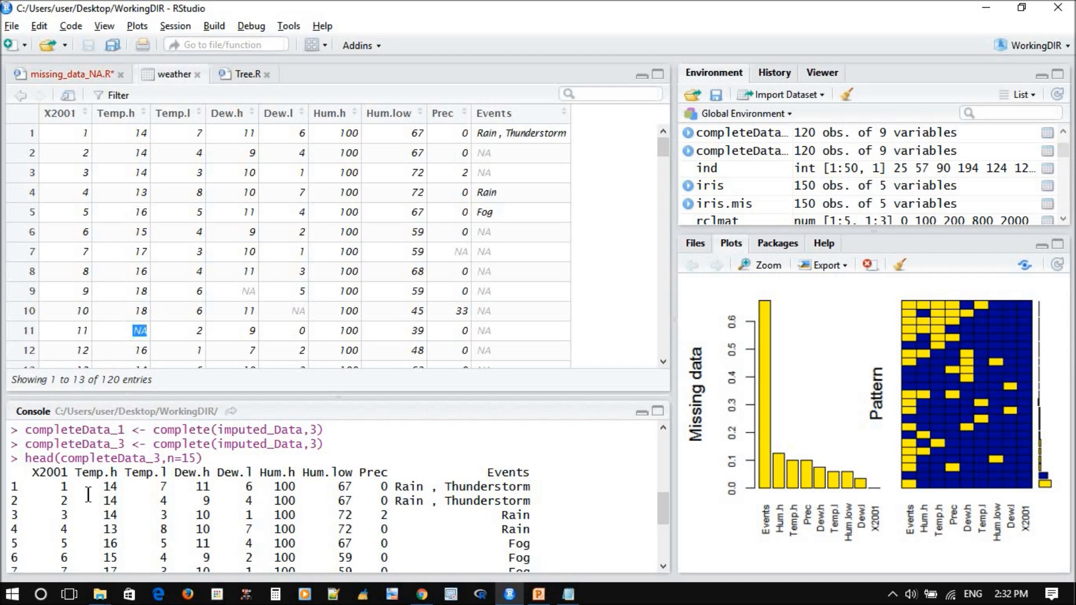
pyautogui.click(138, 330)
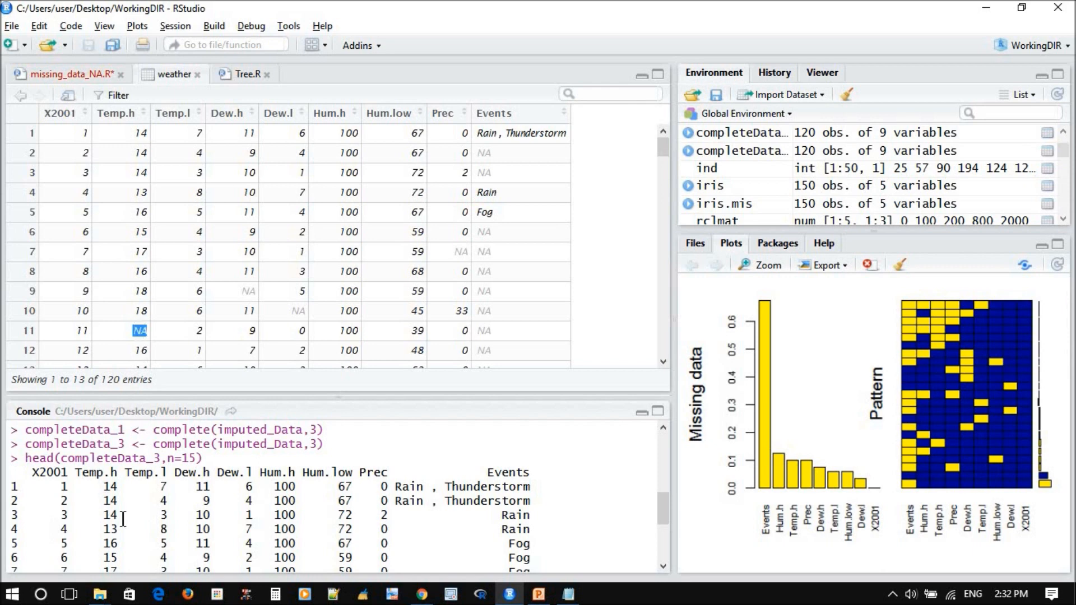
pyautogui.scroll(-3)
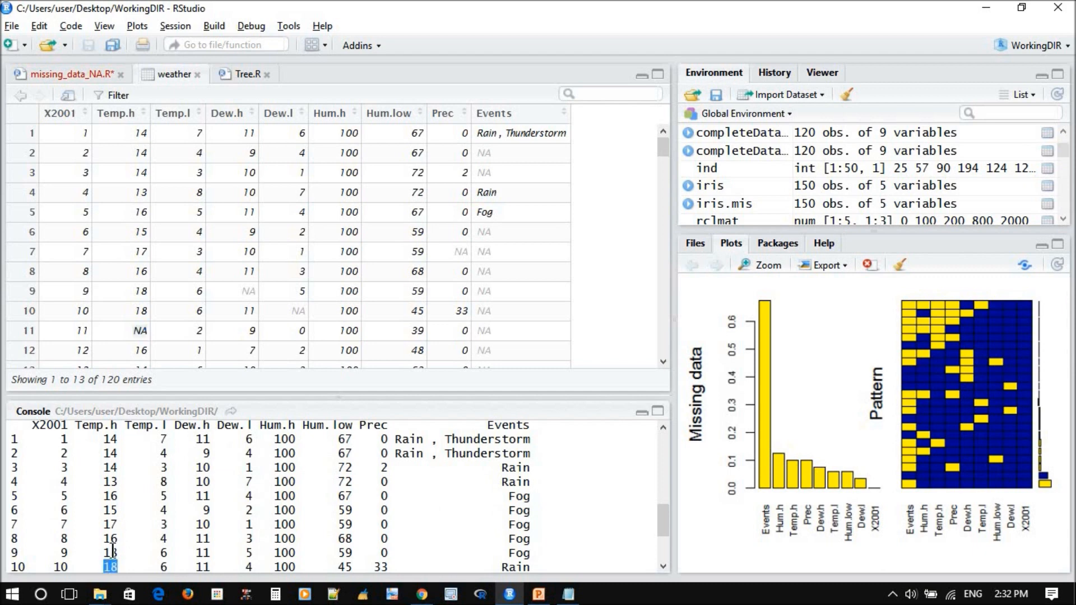
pyautogui.moveTo(137, 285)
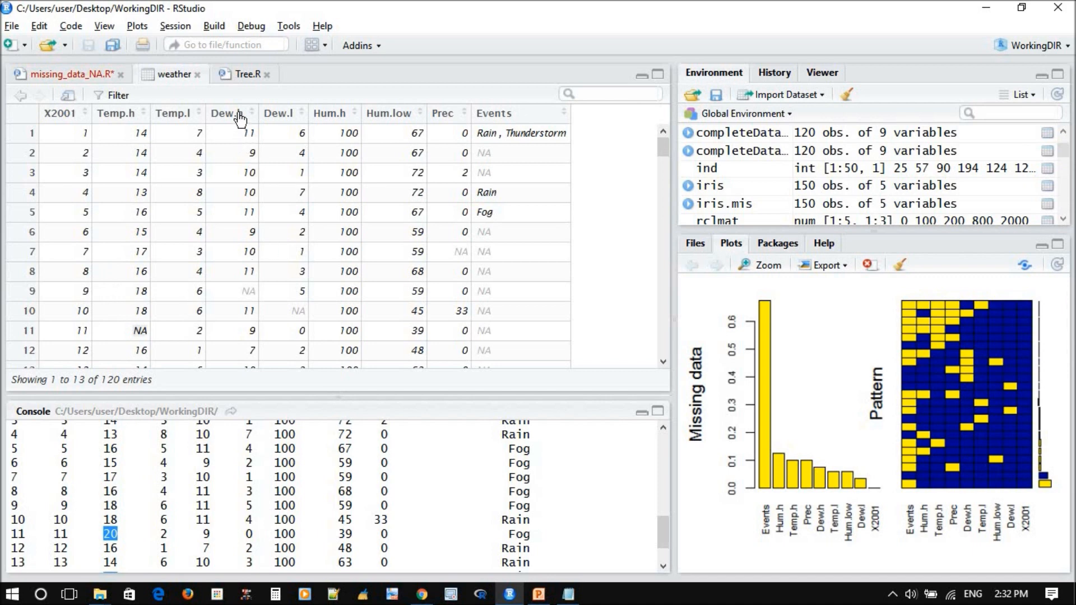
pyautogui.moveTo(245, 291)
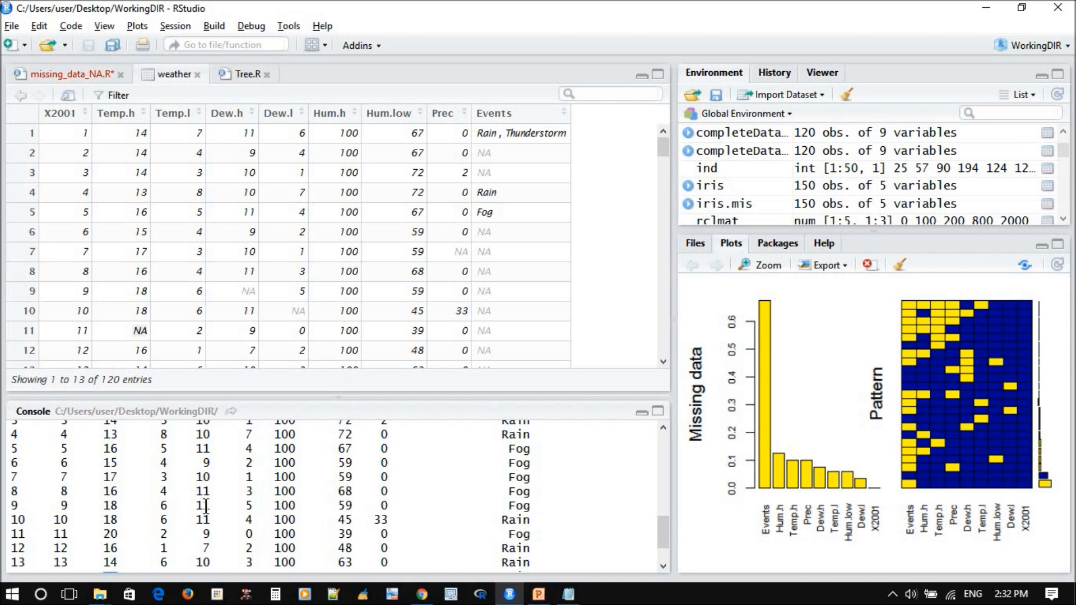
# Step: Leave the weather data viewer and return to the missing_data_NA.R script
pyautogui.moveTo(20, 491); pyautogui.dragTo(209, 520)
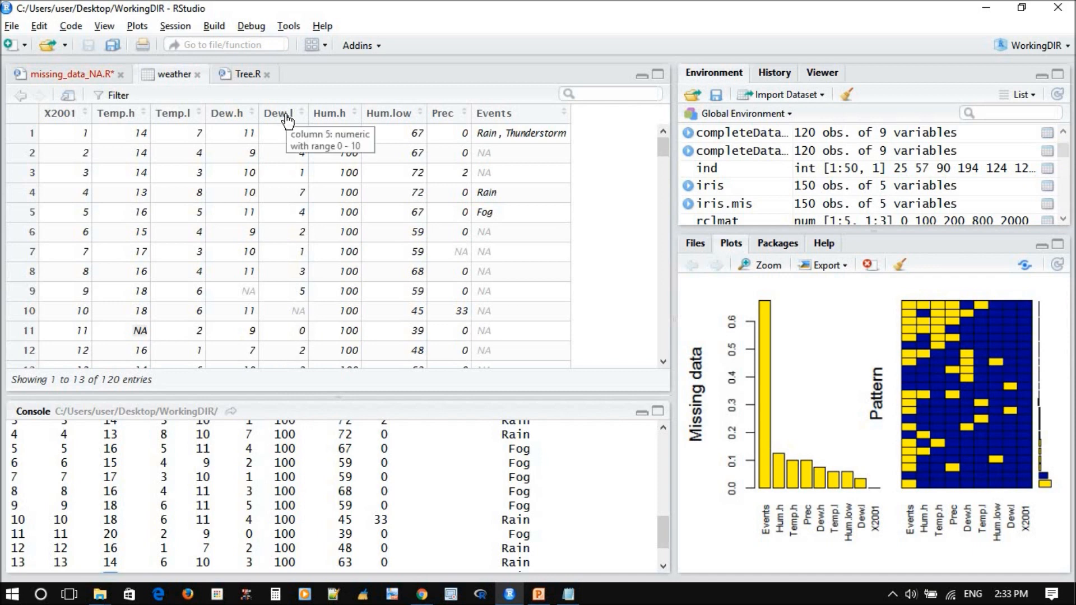
pyautogui.moveTo(371, 209)
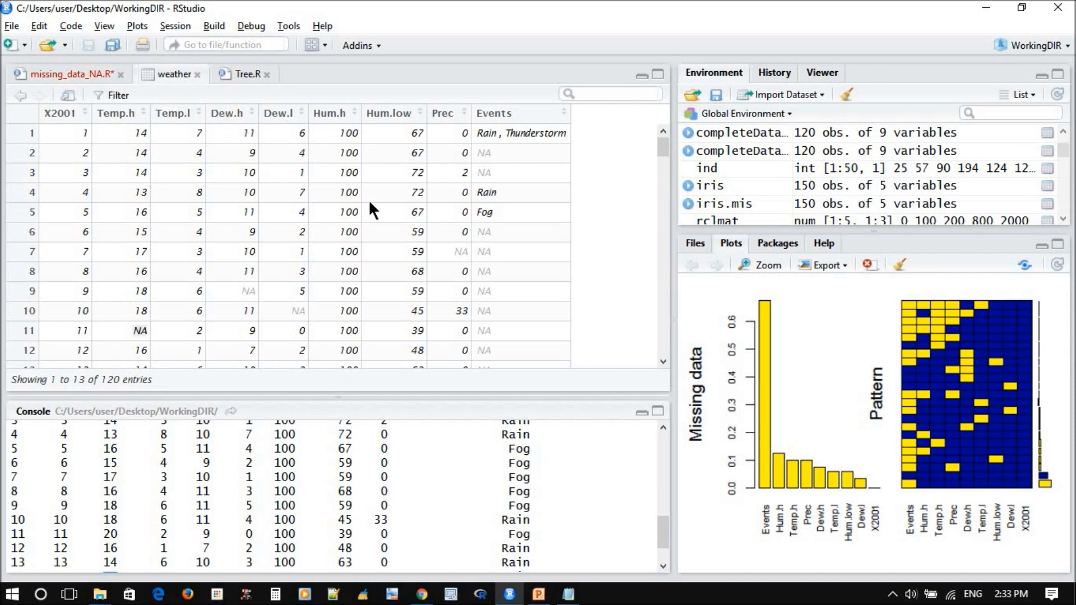
pyautogui.moveTo(501, 117)
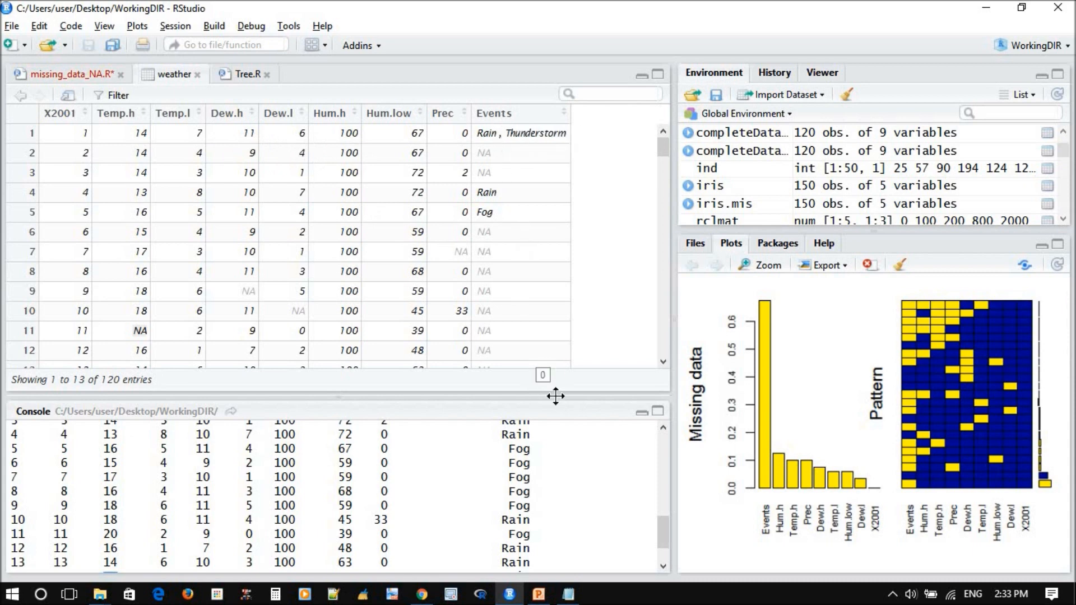
pyautogui.moveTo(501, 331)
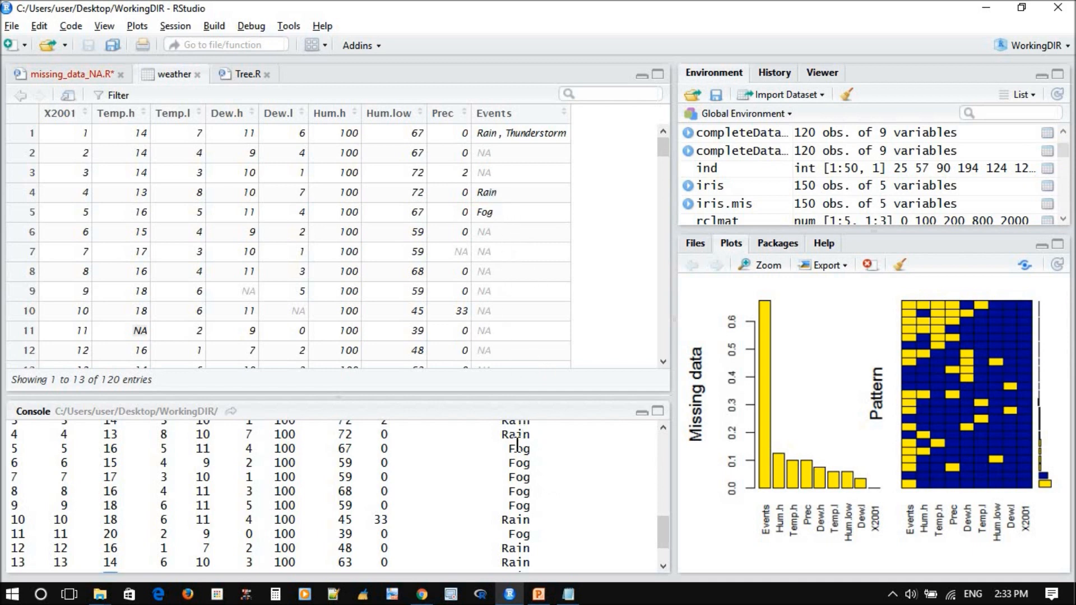
pyautogui.moveTo(515, 251)
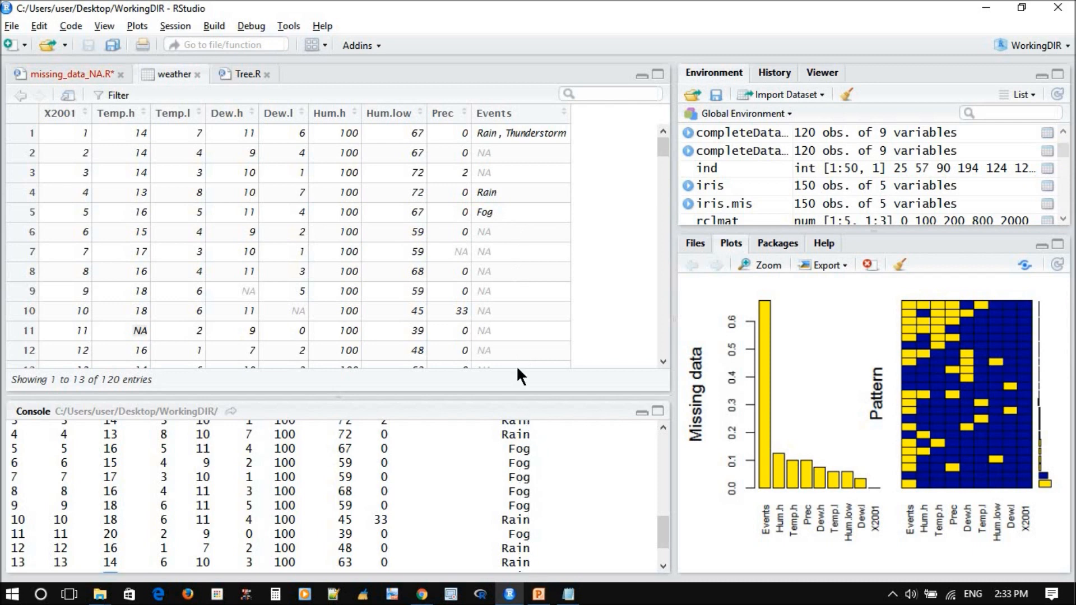
pyautogui.moveTo(75, 87)
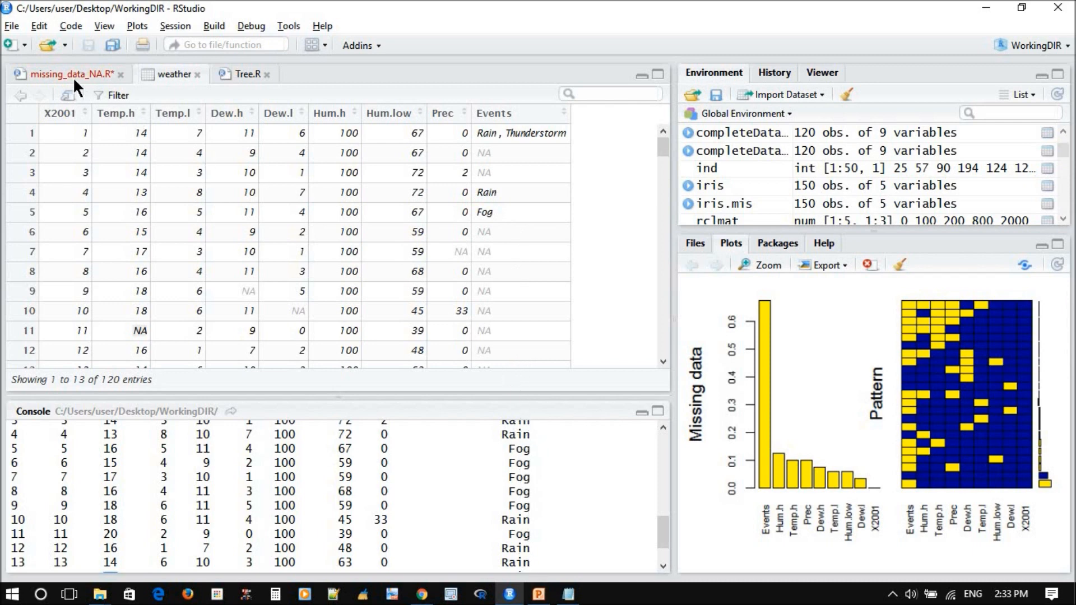
pyautogui.click(65, 74)
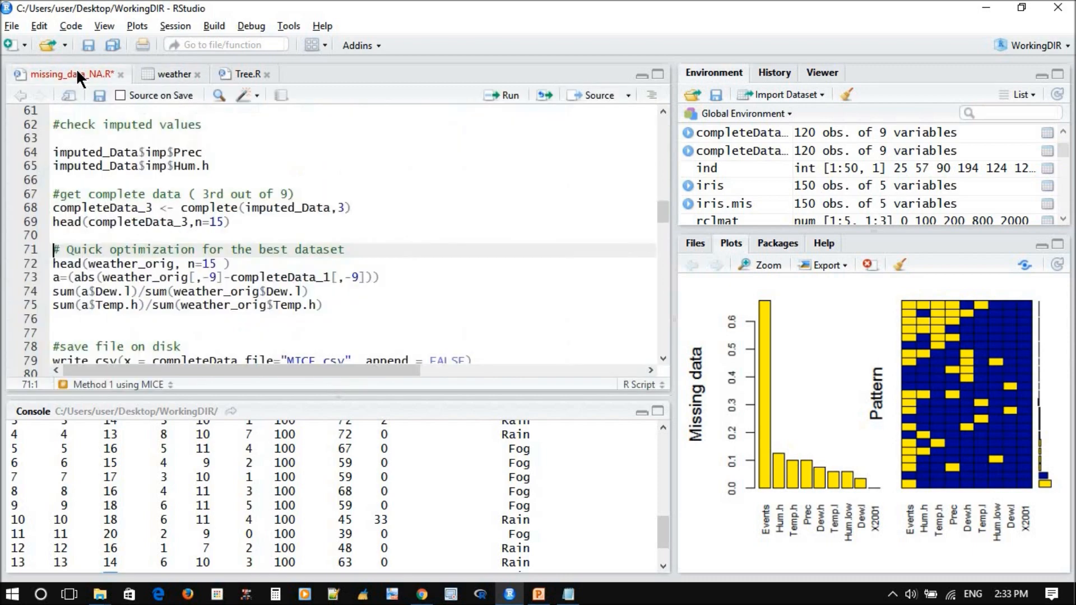